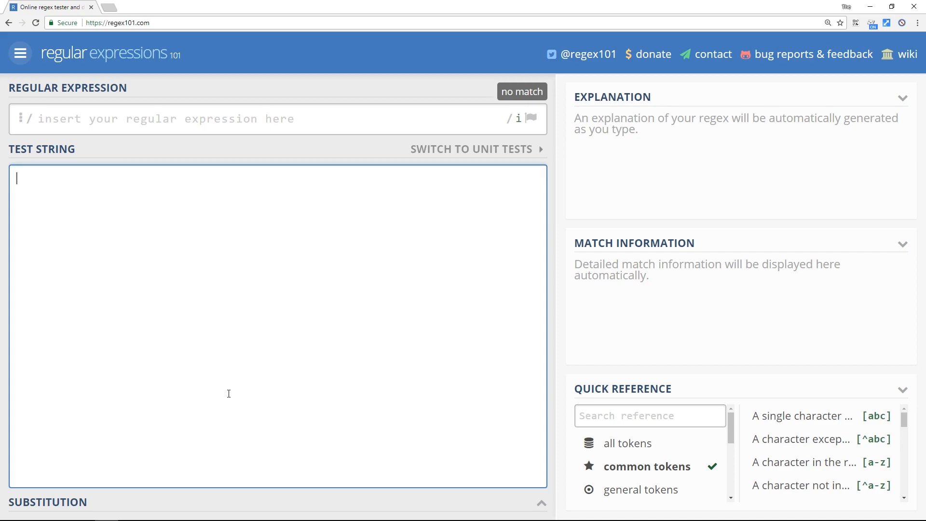
Step: Enter the expression p|t, briefly testing with t, then clear the test string
text(||)
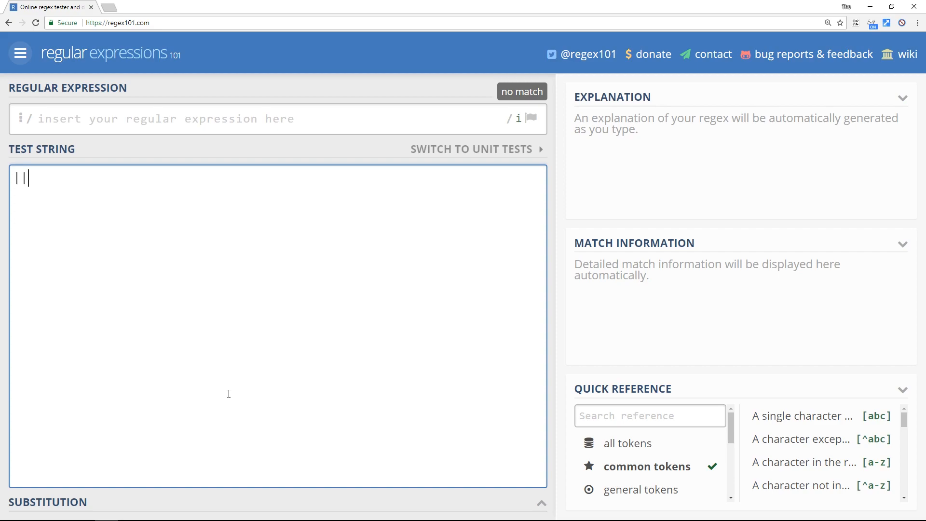
key(Backspace)
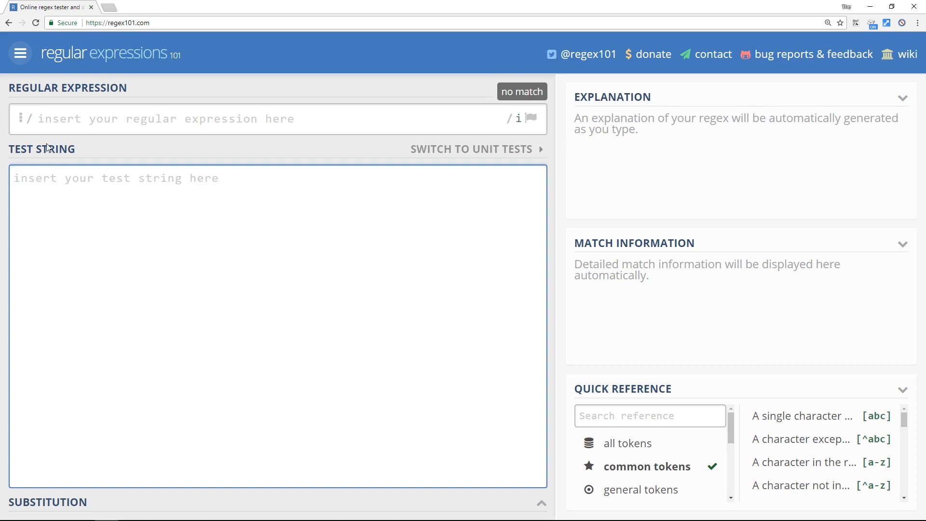
text(p)
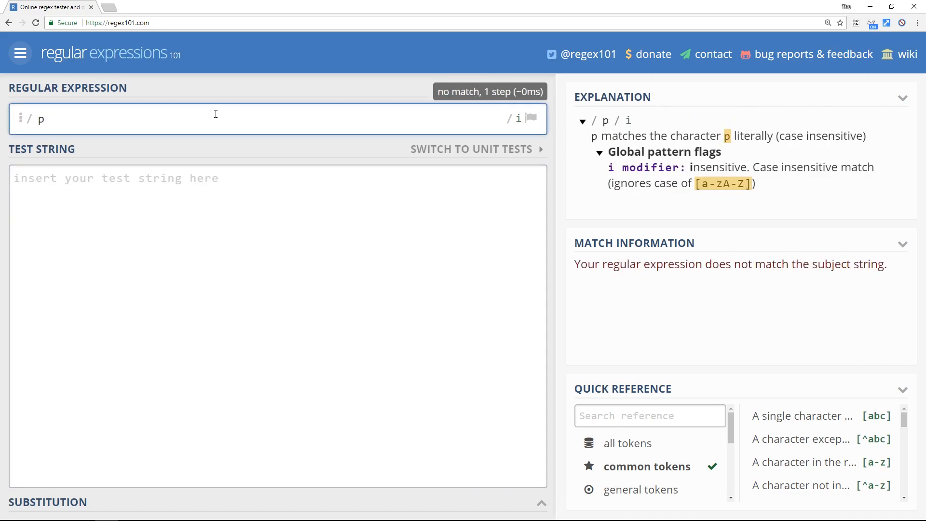
text(|t)
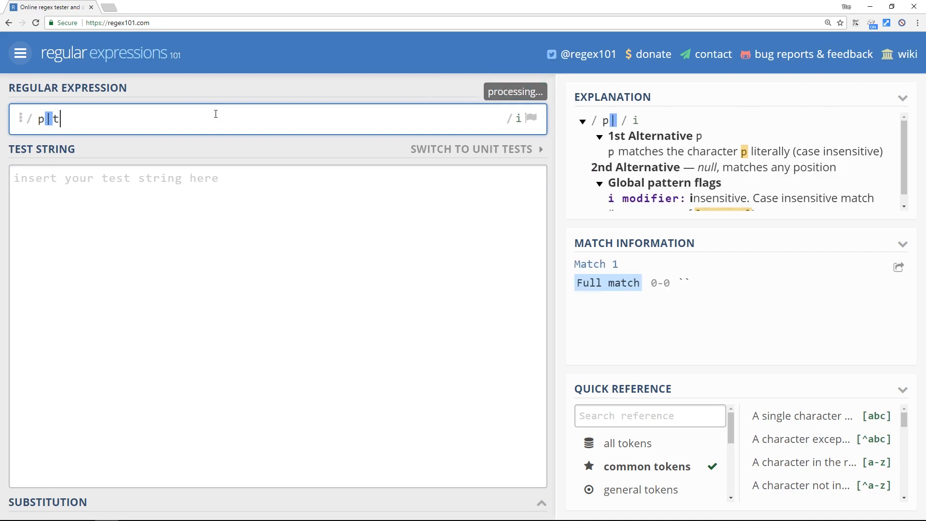
text(t)
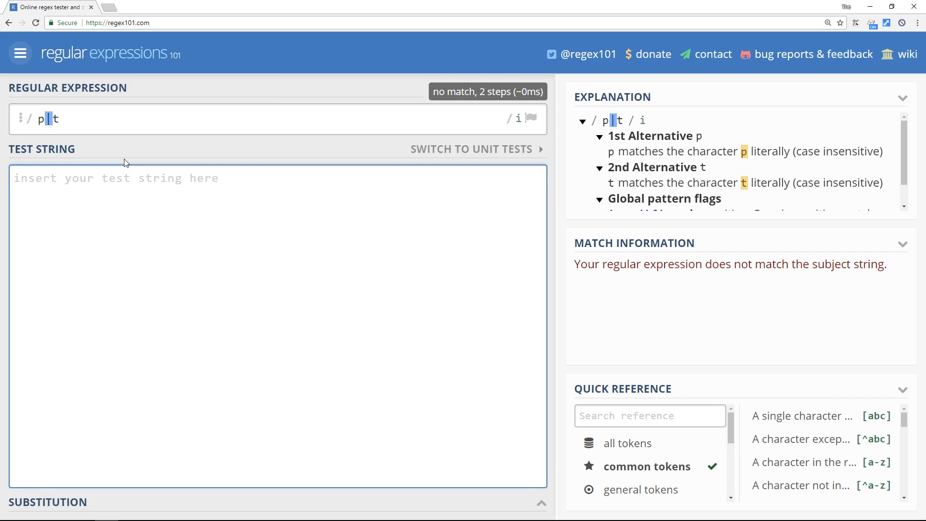
text(t)
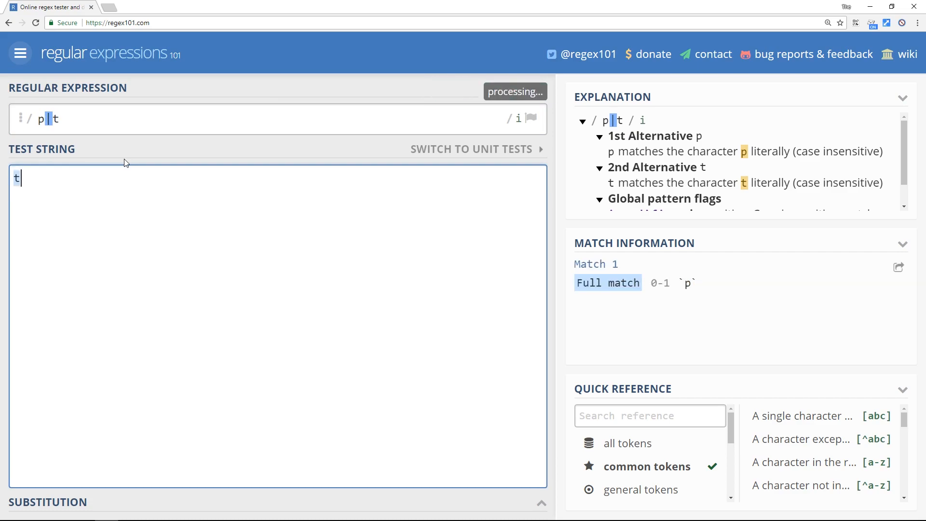
text(s)
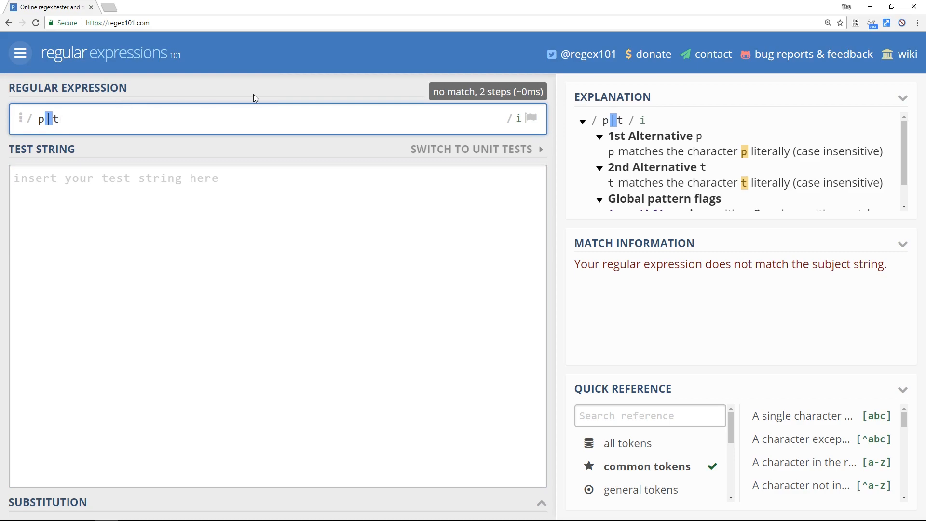
Step: Extend the expression to pyre|tyre and test it with the words tyre and pyre
text(yre)
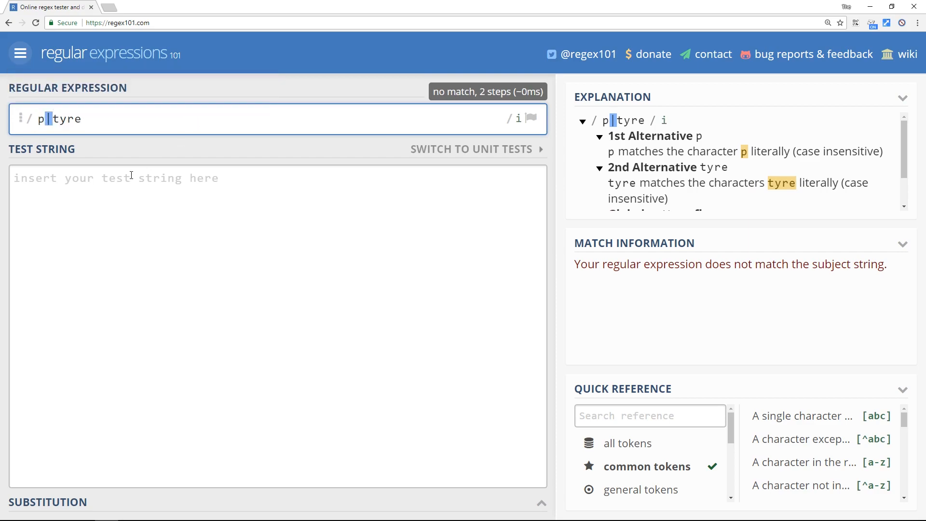
text(pyre)
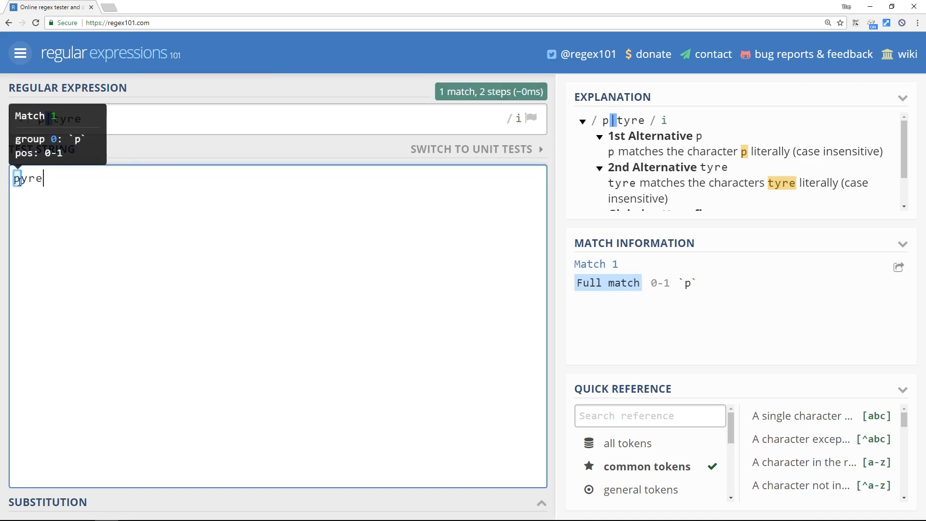
key(ctrl+a)
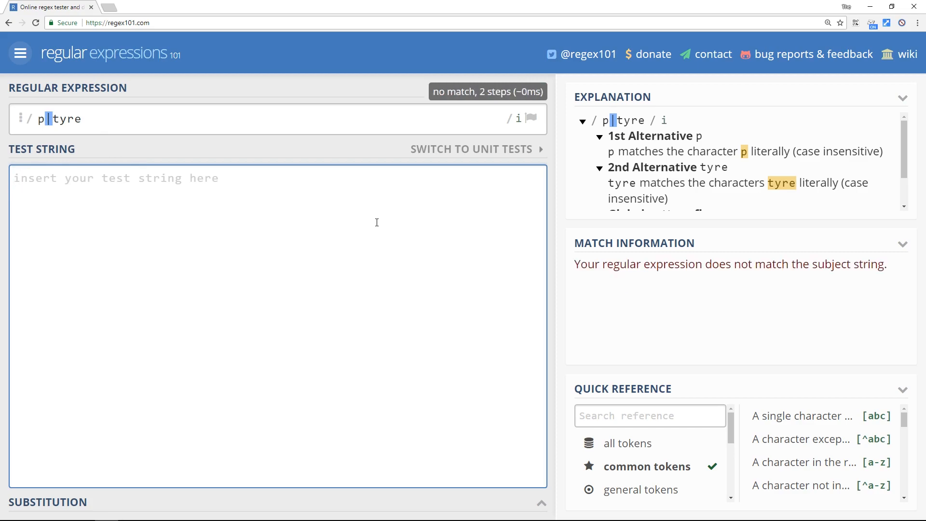
text(tyre)
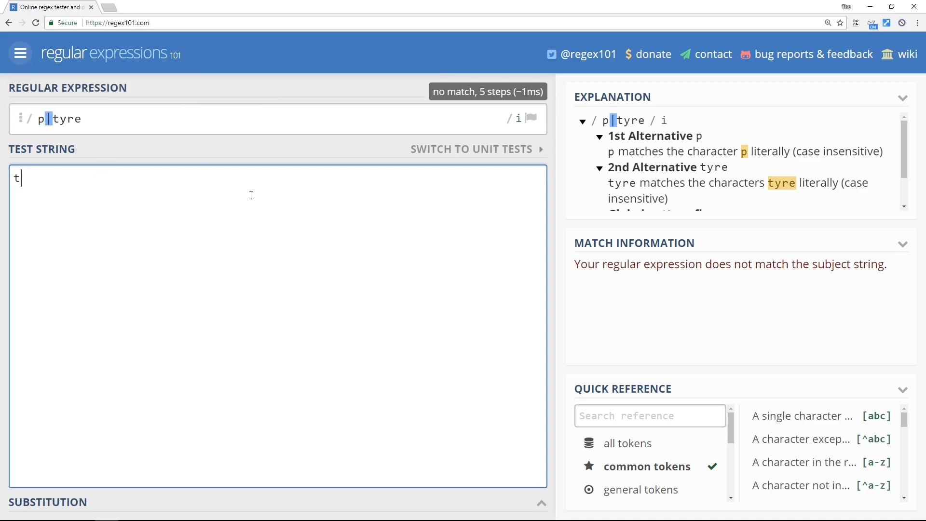
text(yre)
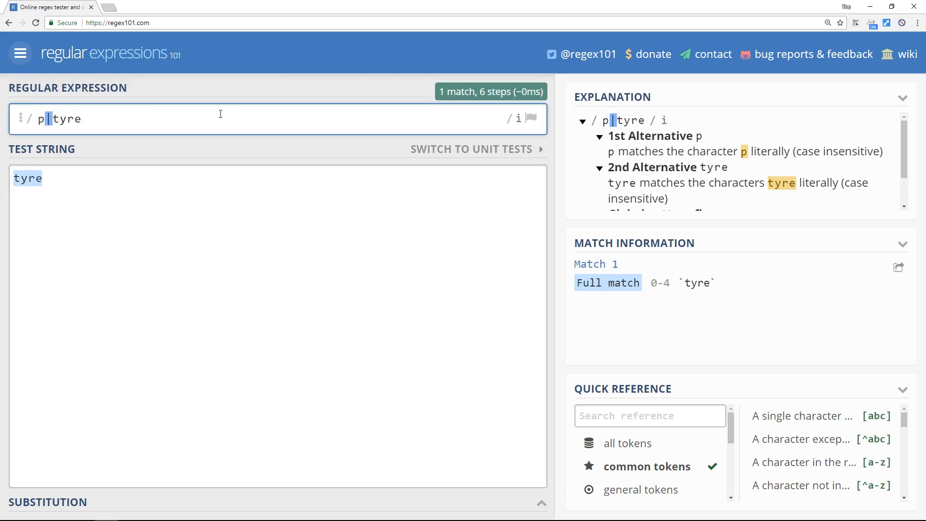
text(yre)
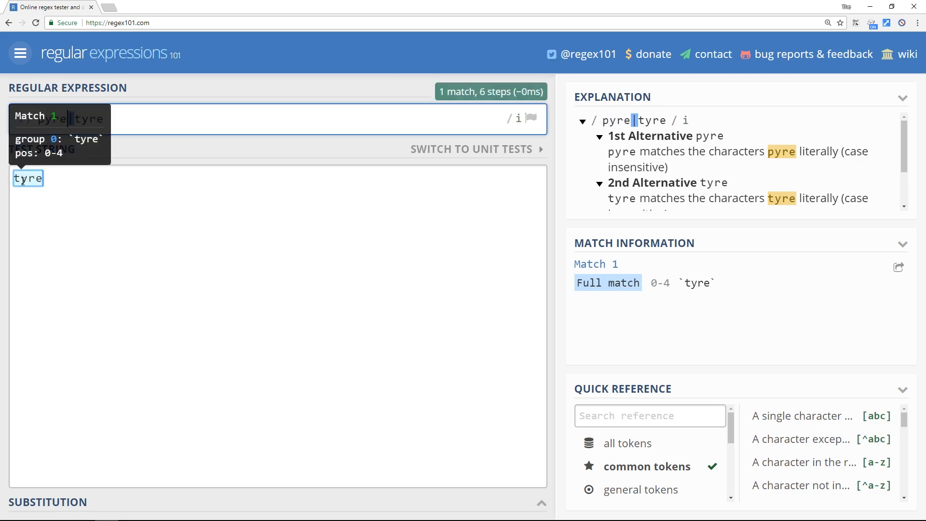
mouse_move(47, 184)
text(p)
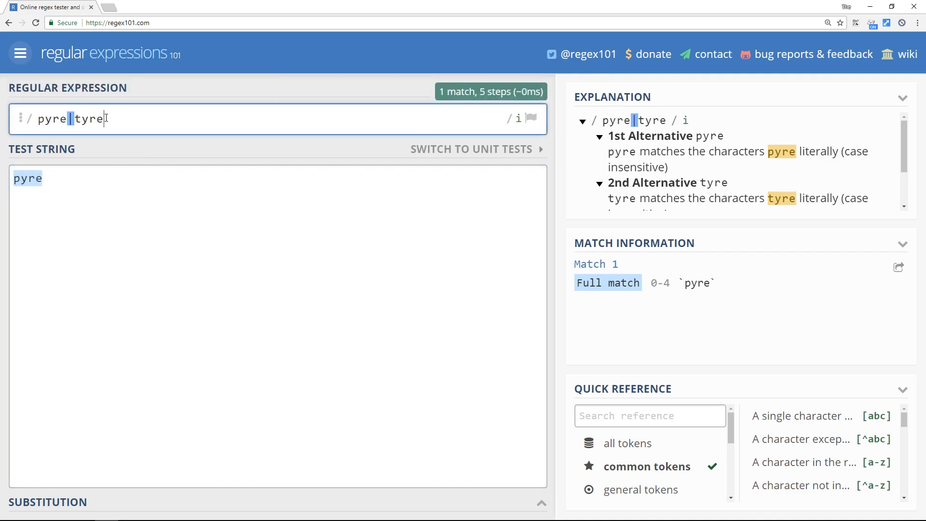
mouse_move(84, 119)
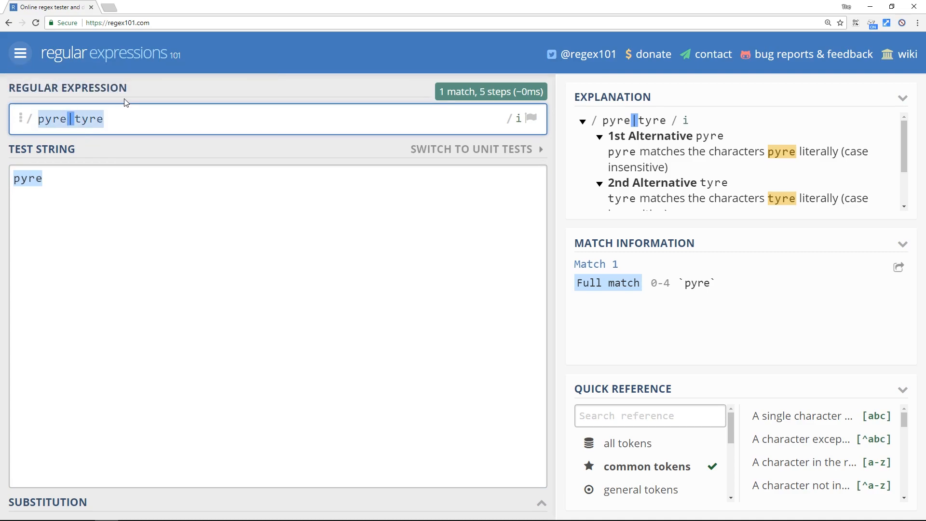
Step: Group the alternation as (p|t)yre and replace the test word pyre with tyre
text(()
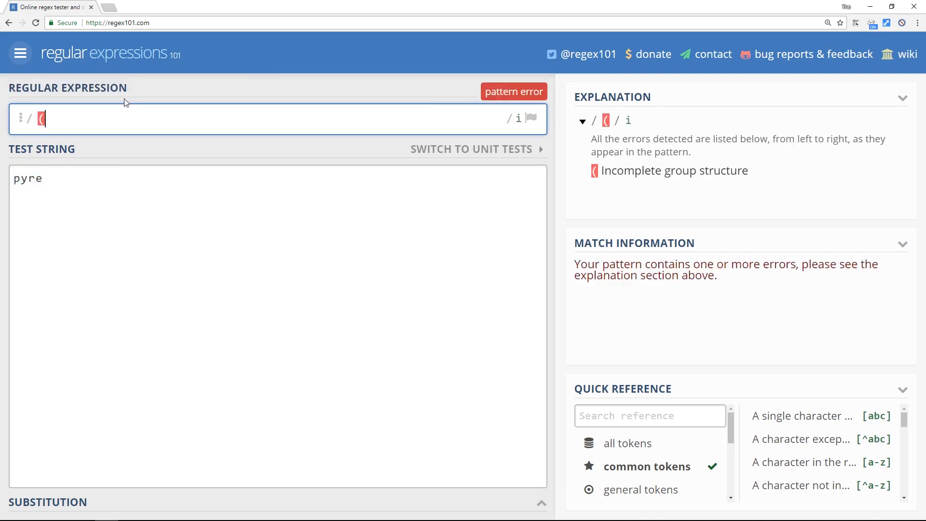
text())
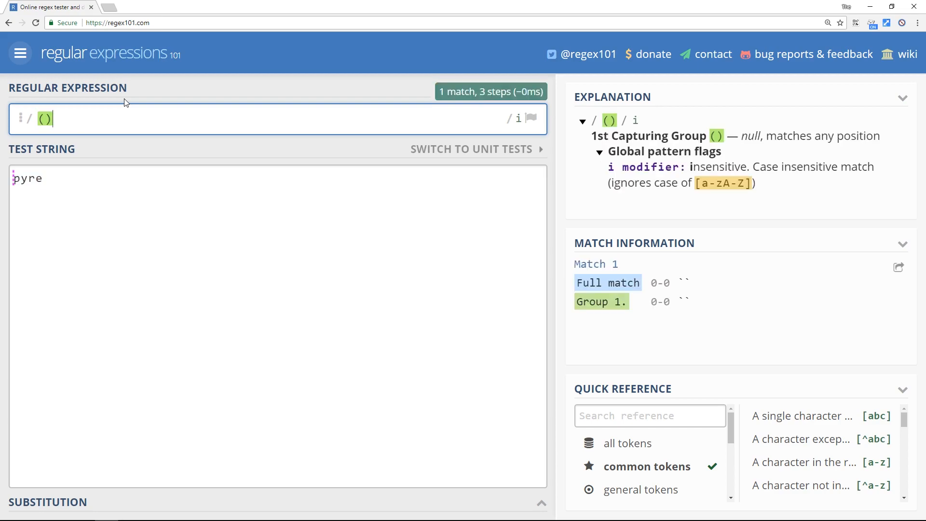
text(p|)
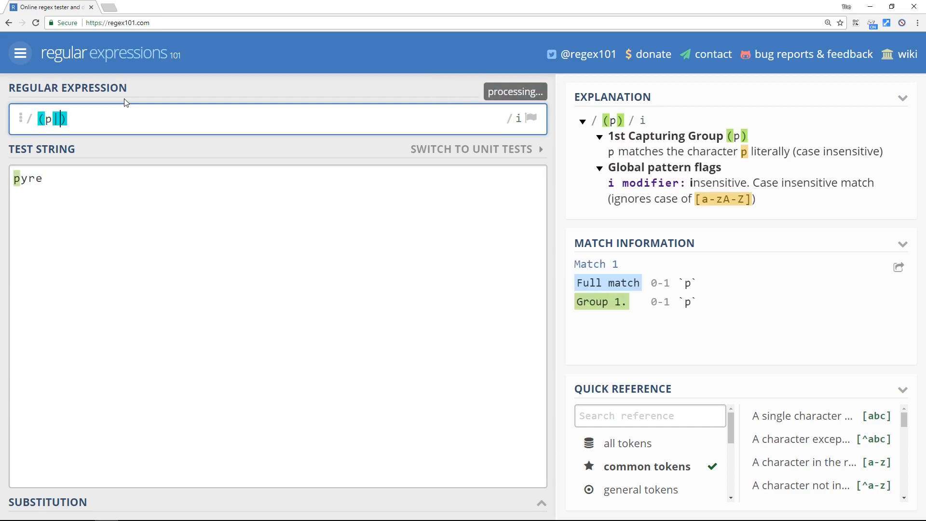
text(t)
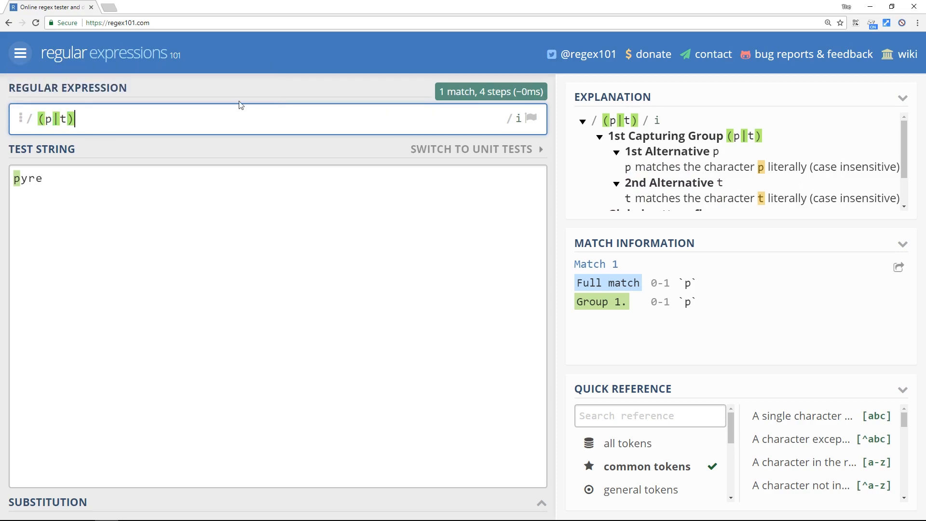
text(yre)
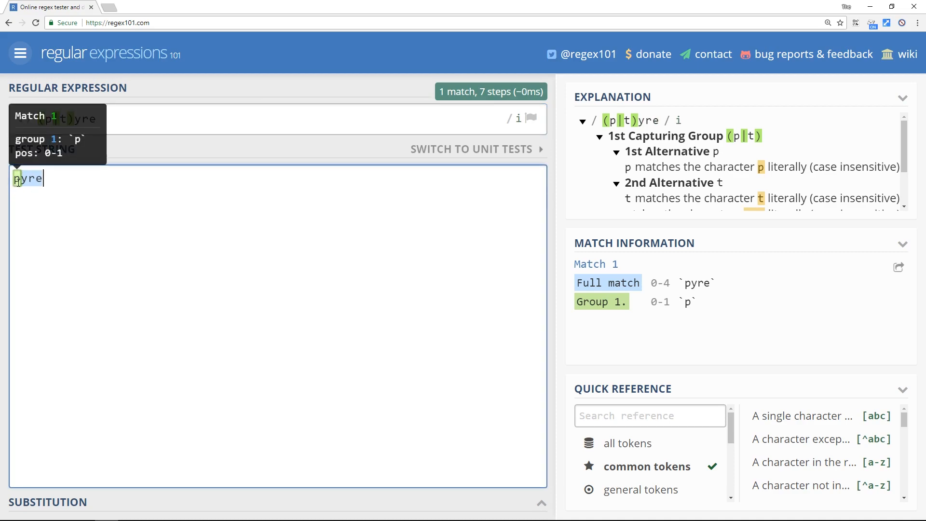
key(Backspace)
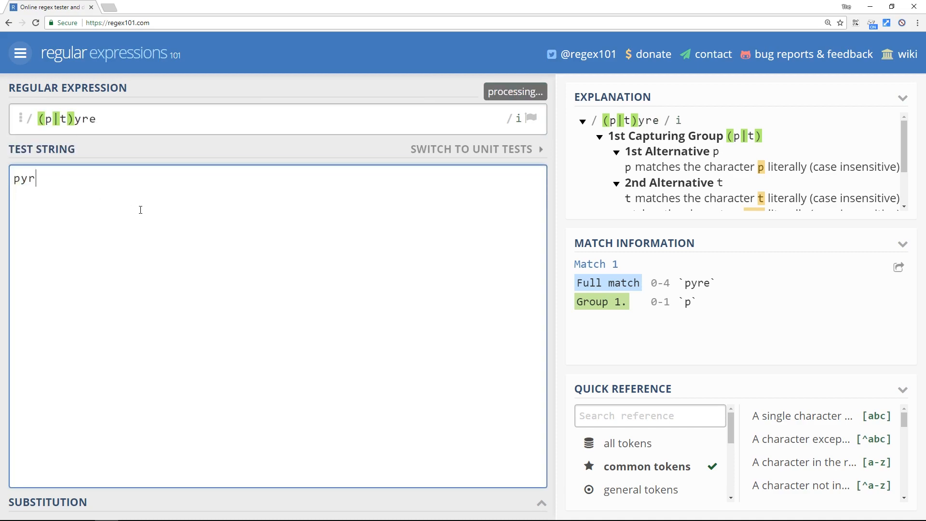
text(tyre)
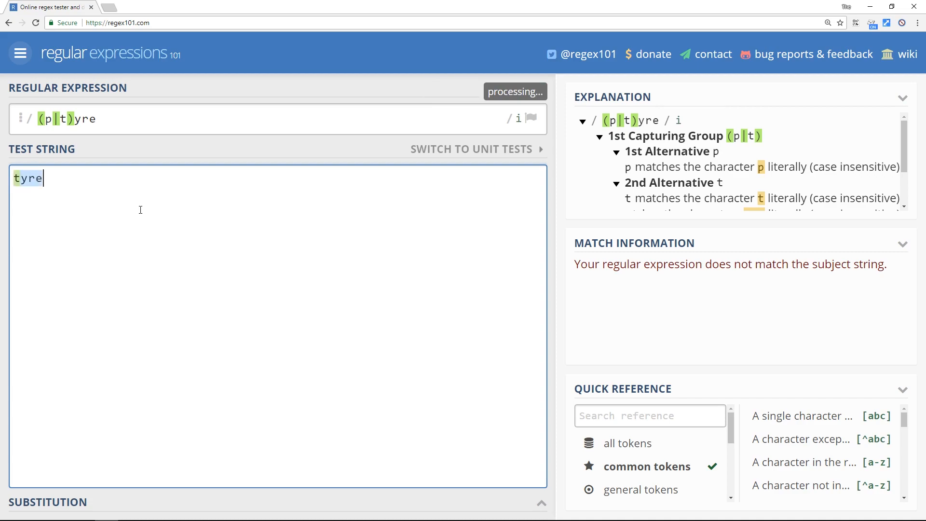
mouse_move(55, 119)
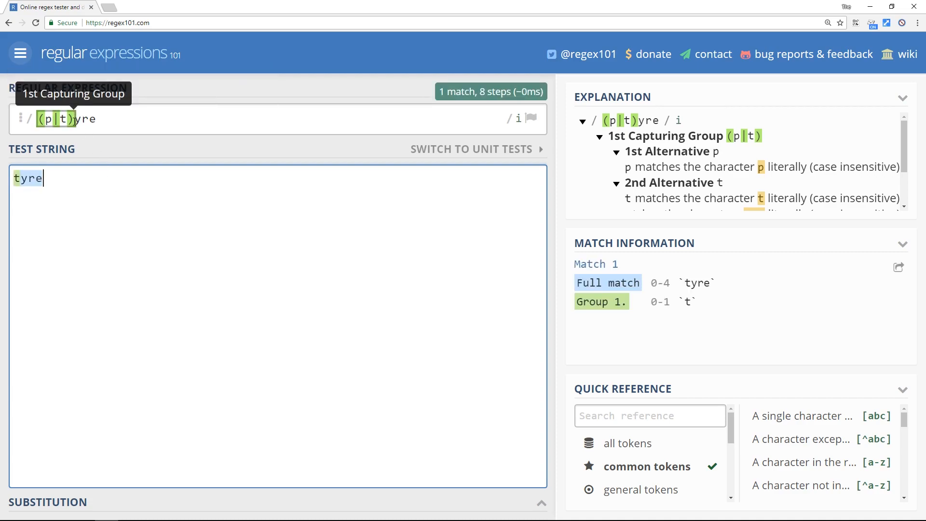
mouse_move(92, 218)
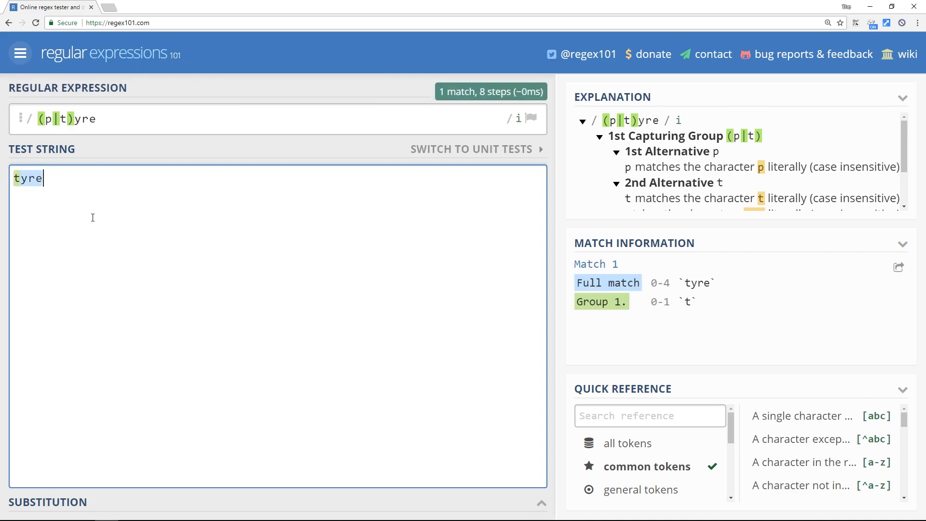
mouse_move(57, 119)
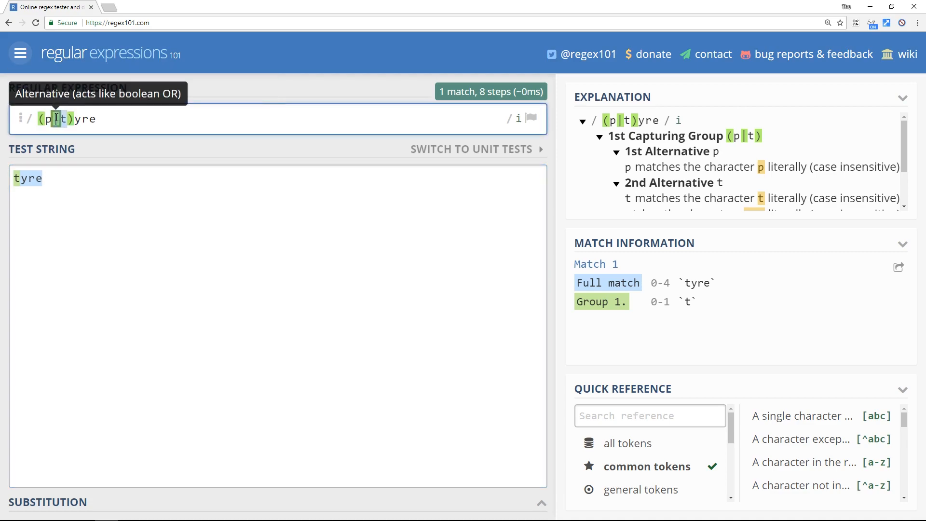
mouse_move(145, 248)
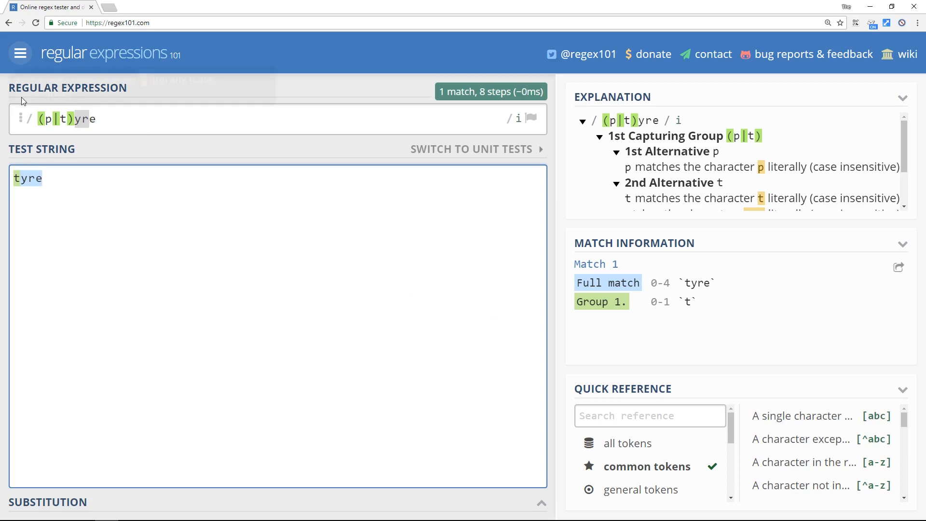
Step: Rewrite the expression as (pet|toy|crazy) rabbit and start erasing the old test word tyre
text(et)
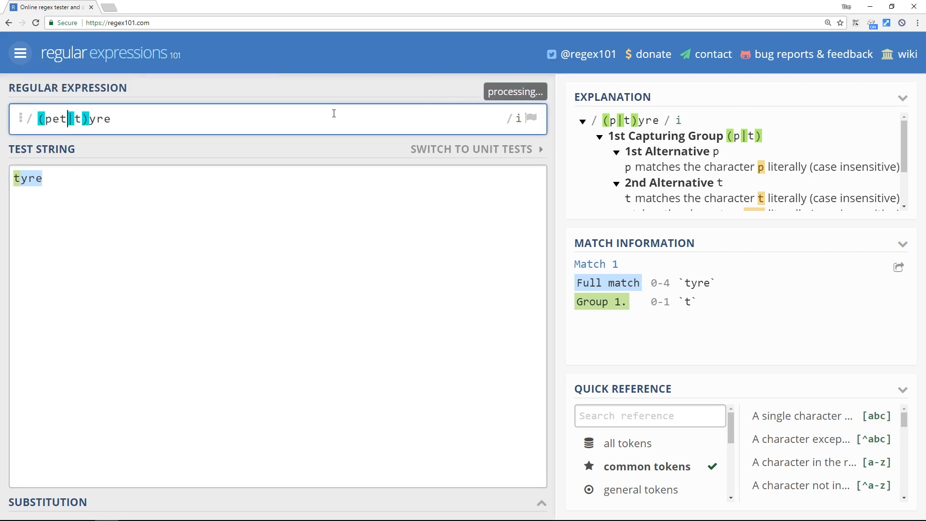
text(oy)
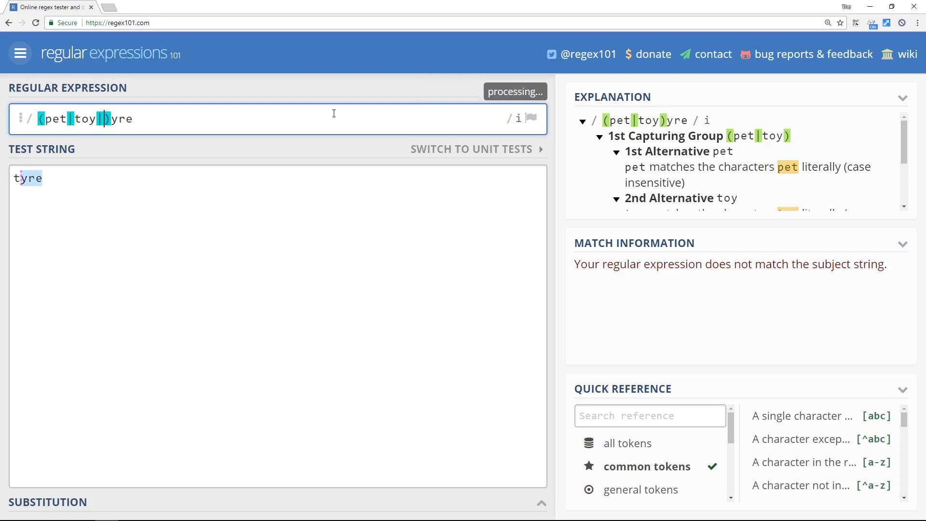
text(|crazy)
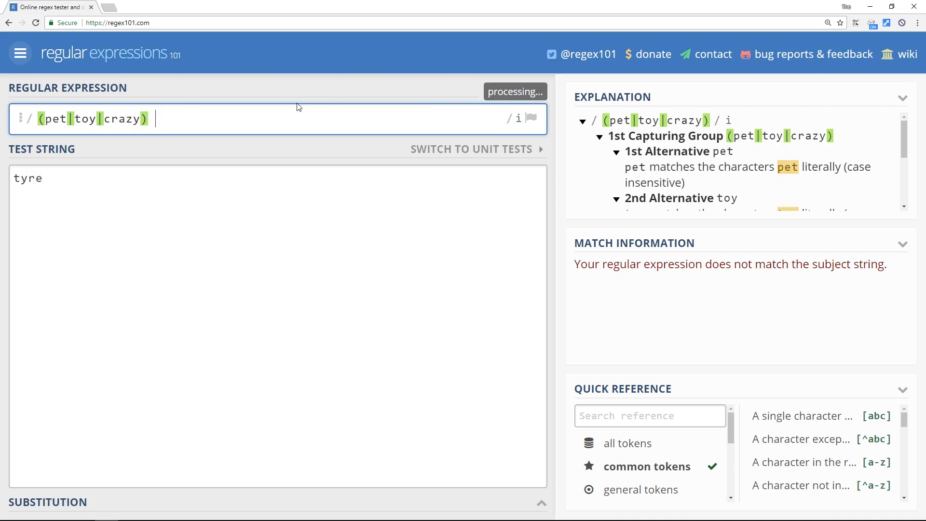
text(rabbit)
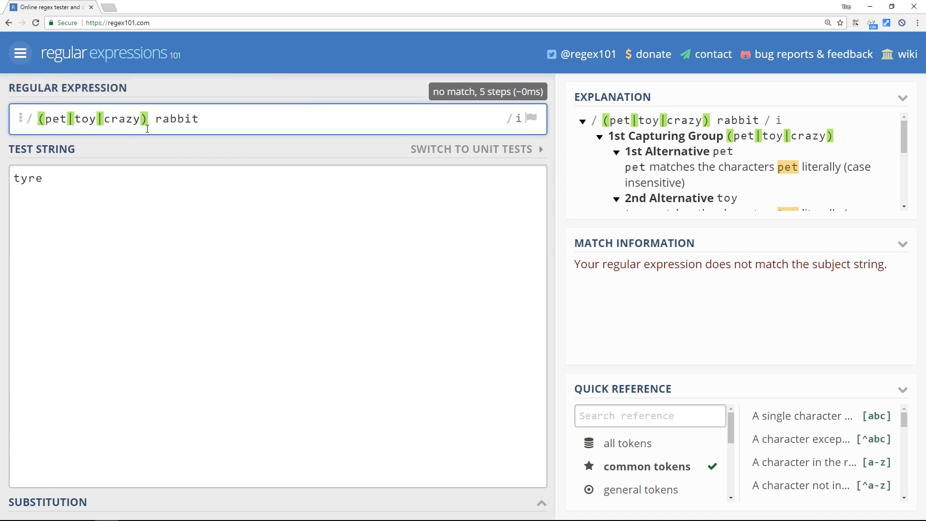
key(Backspace)
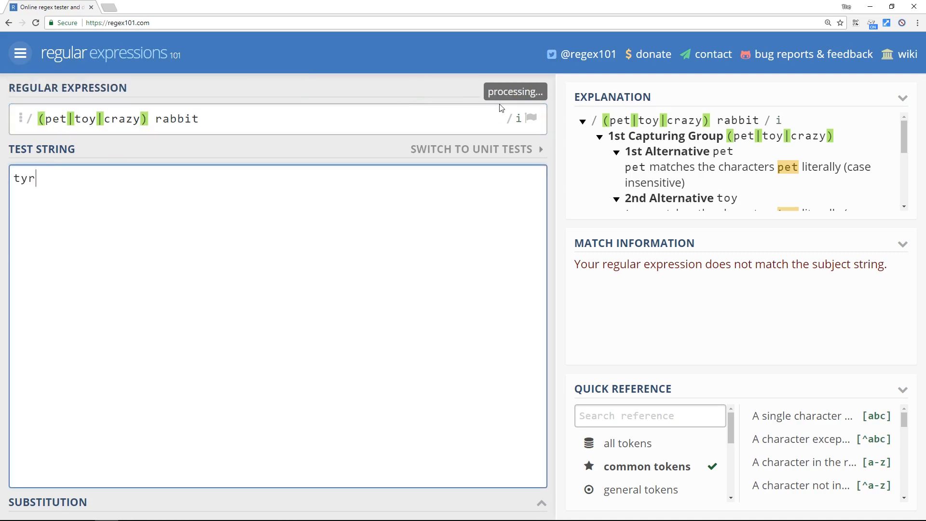
Step: Enable the global flag and enter pet rabbit, toy rabbit and crazy rabbit test lines
text(pet r)
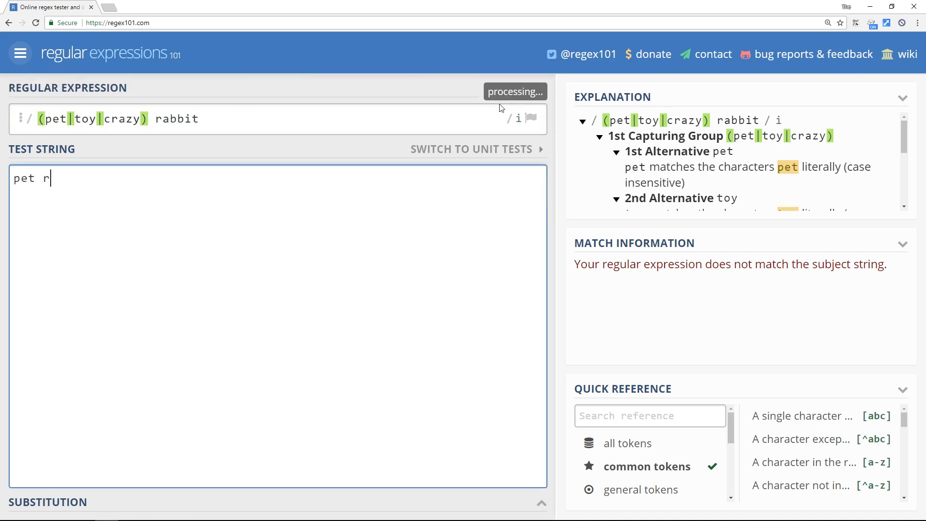
text(abbit)
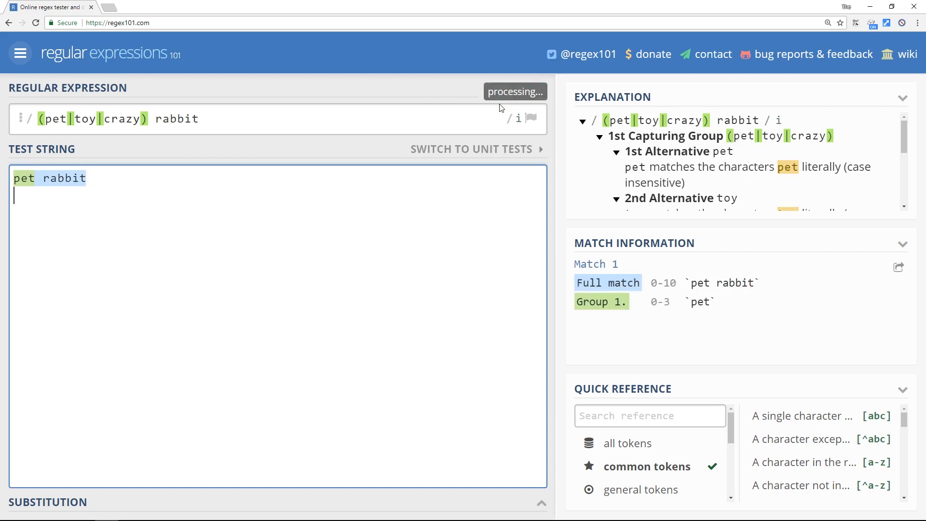
text(toy rab)
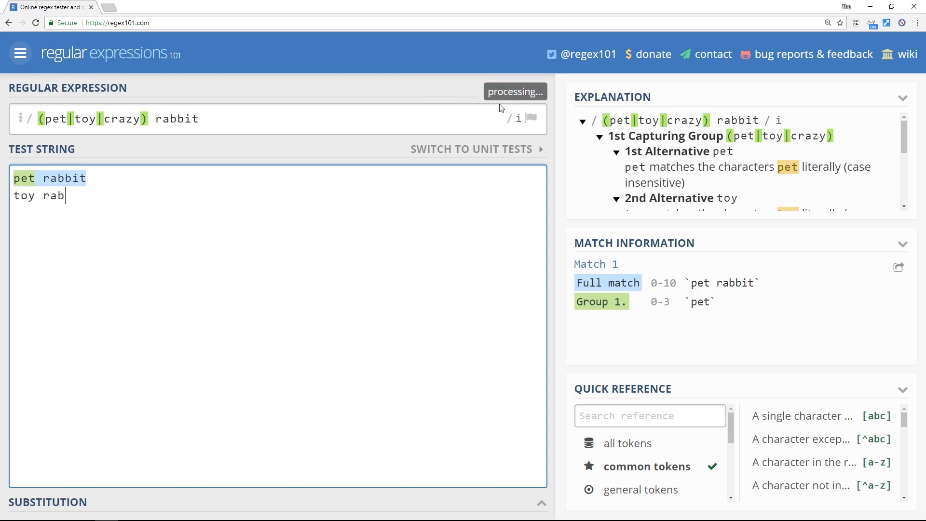
click(518, 119)
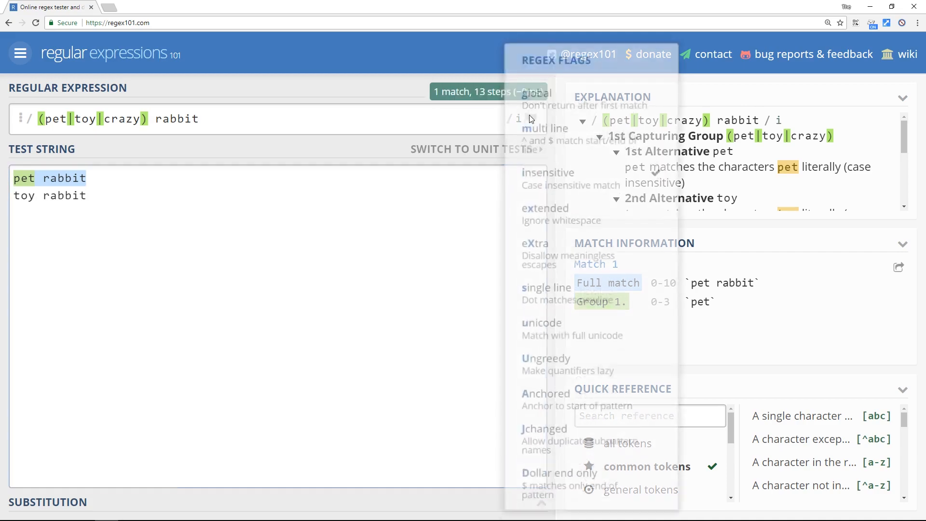
click(536, 100)
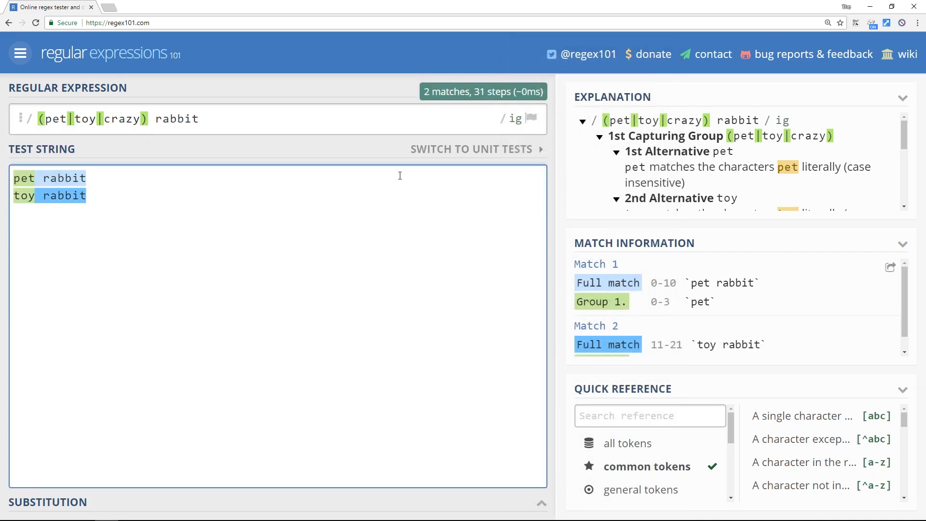
text(crazy rabit)
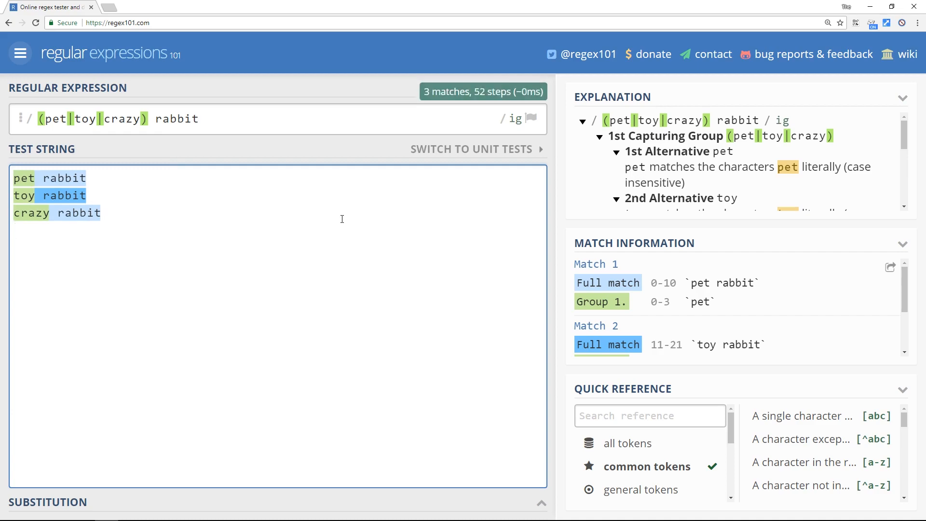
Step: Add a 'hello rabbit' test line and make the group optional: (pet|toy|crazy)? rabbit
text(hello rabbit)
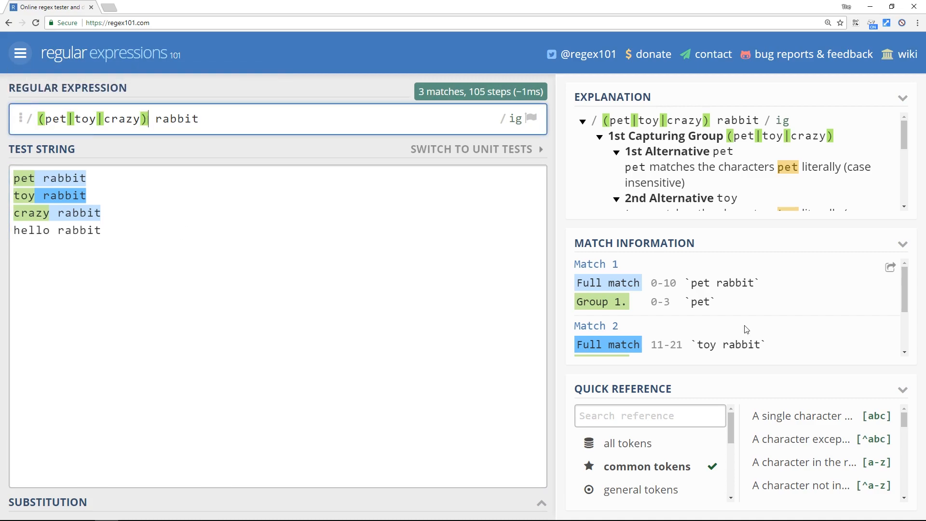
text(?)
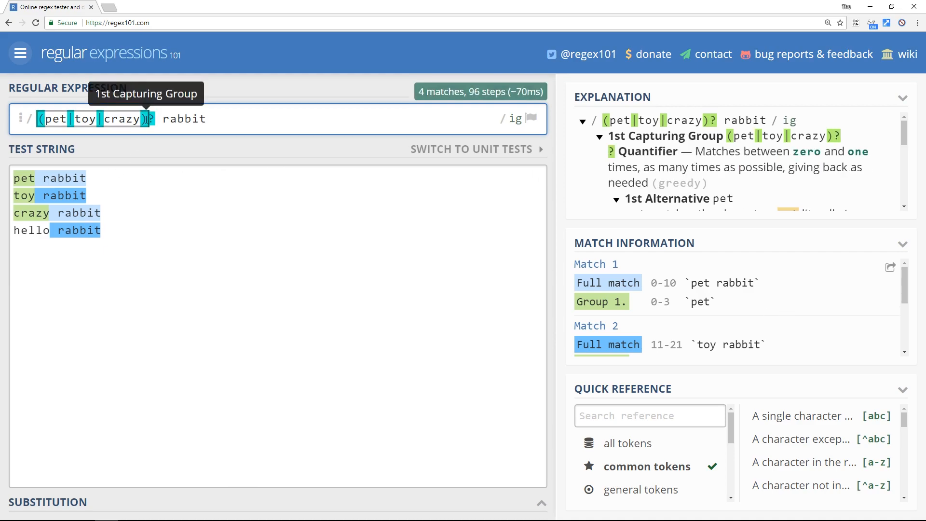